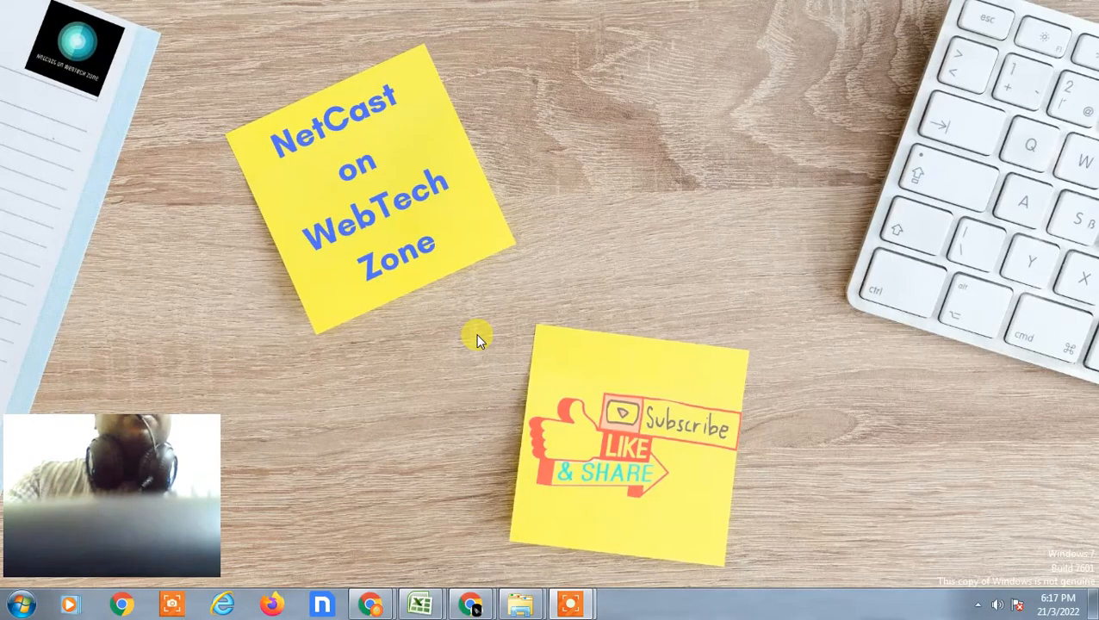
mouse_move(558, 289)
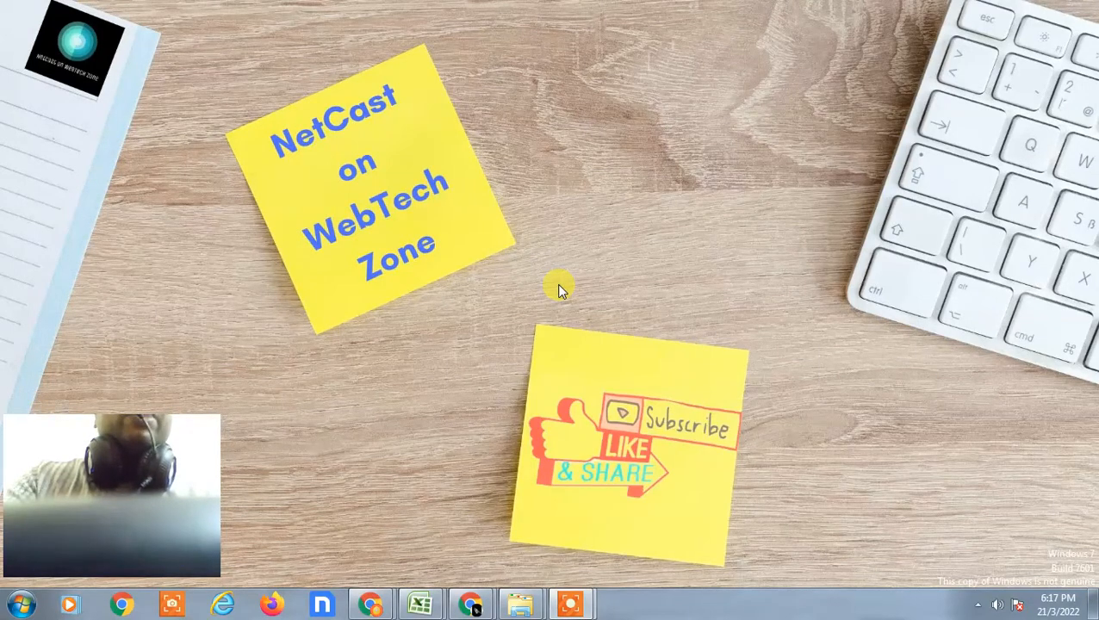
mouse_move(600, 217)
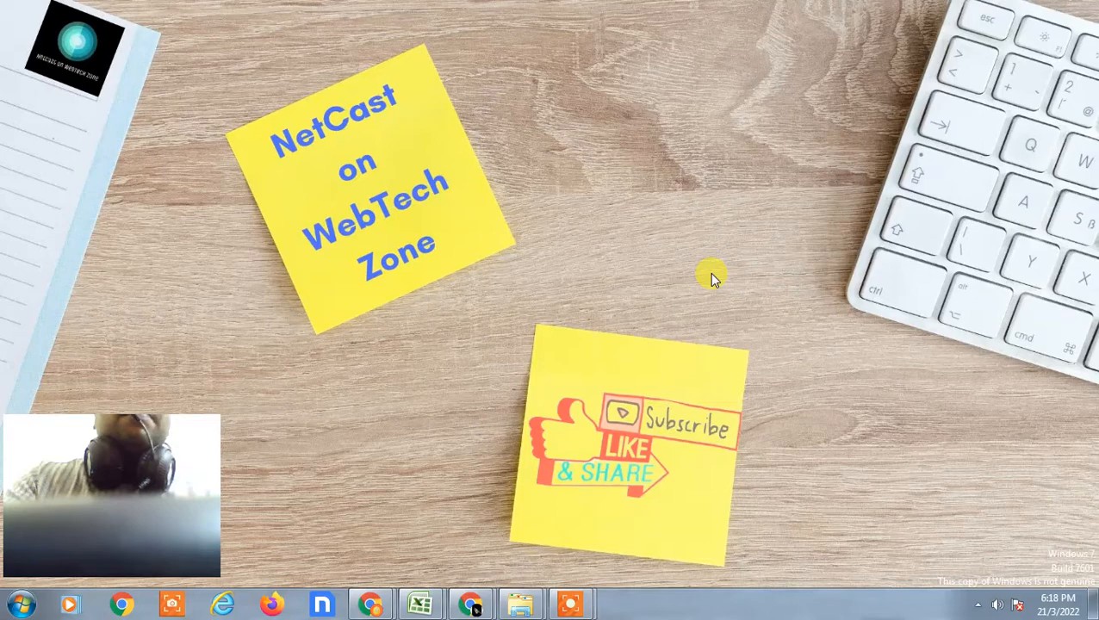
mouse_move(534, 397)
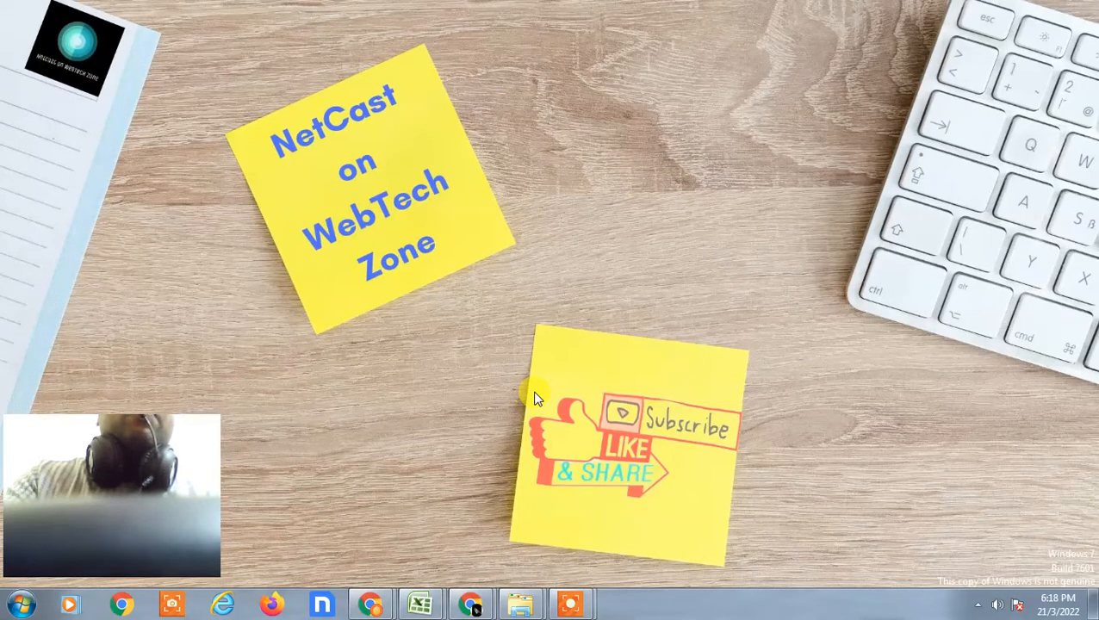
mouse_move(592, 342)
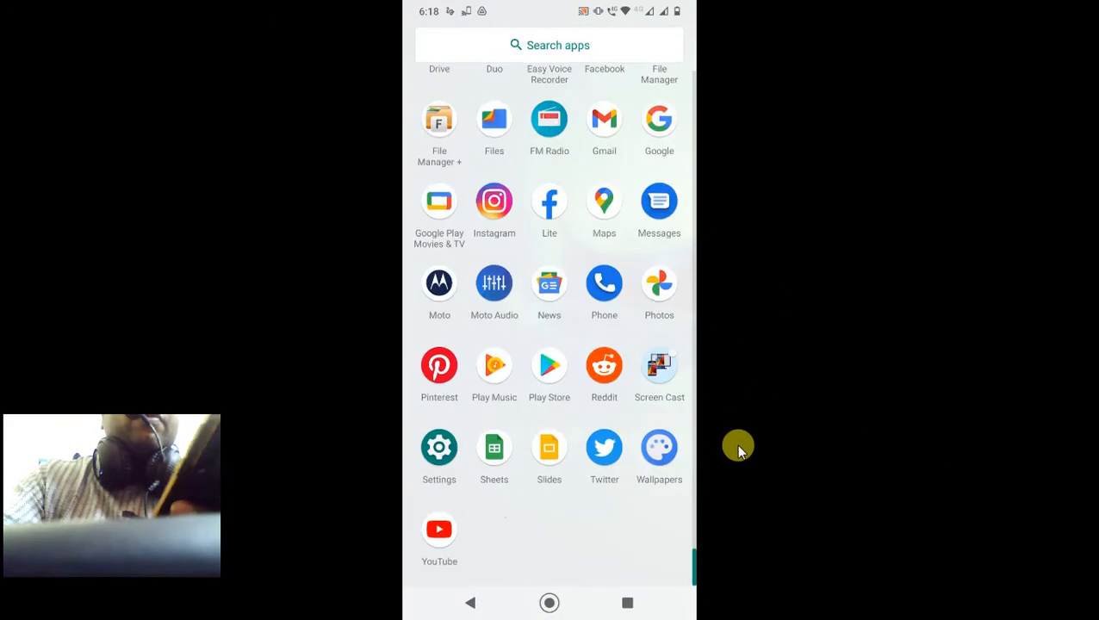
Step: Launch Google Photos from the app drawer to its dated photo timeline
left_click(659, 283)
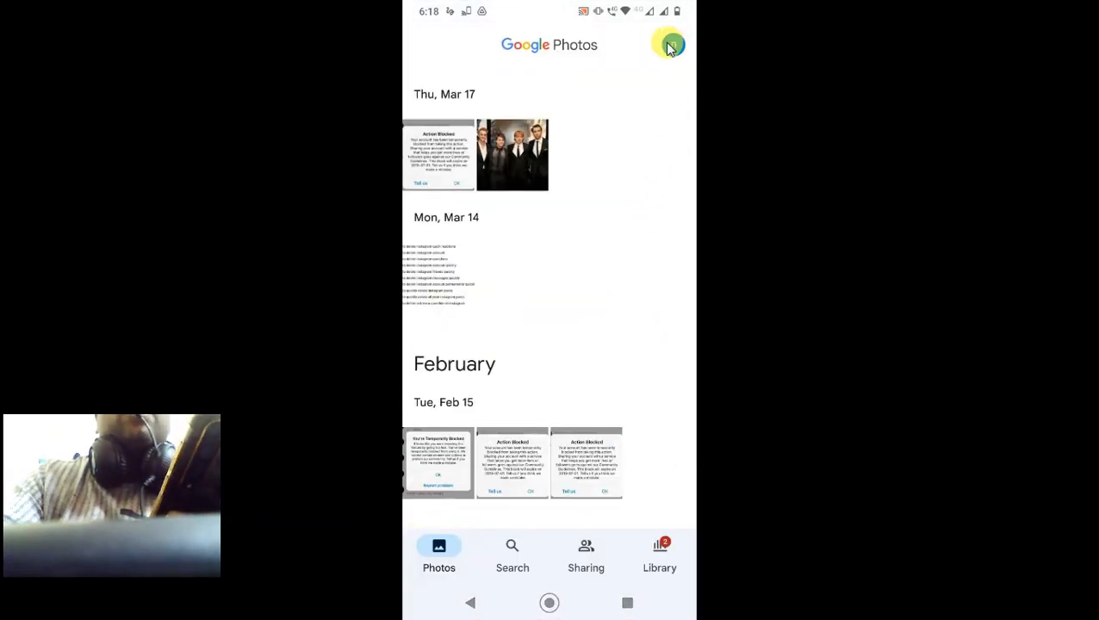
mouse_move(654, 90)
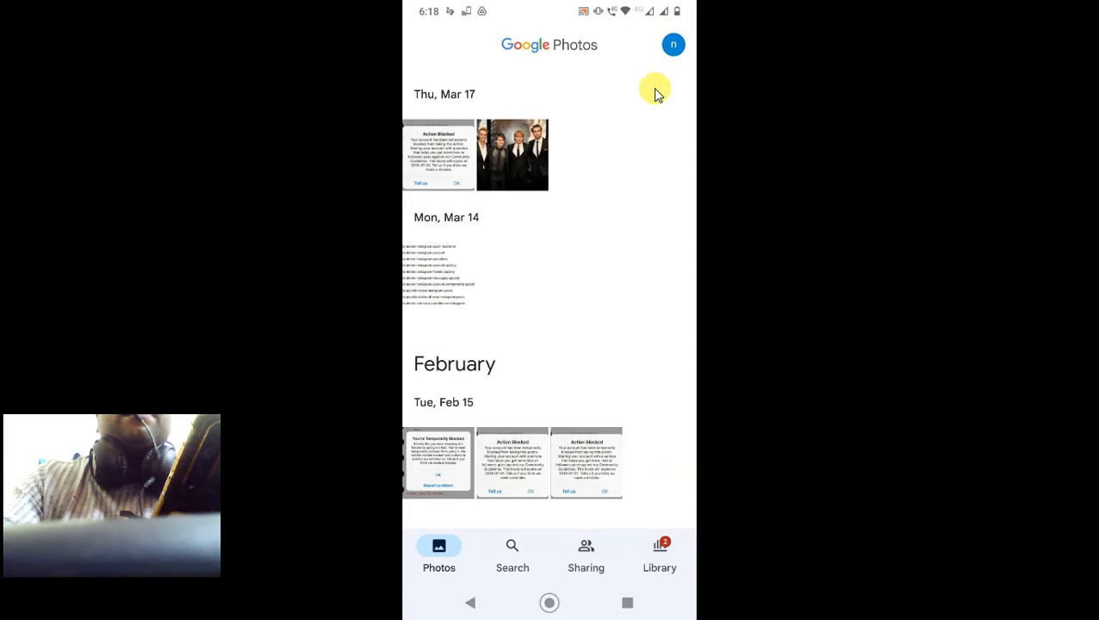
mouse_move(647, 541)
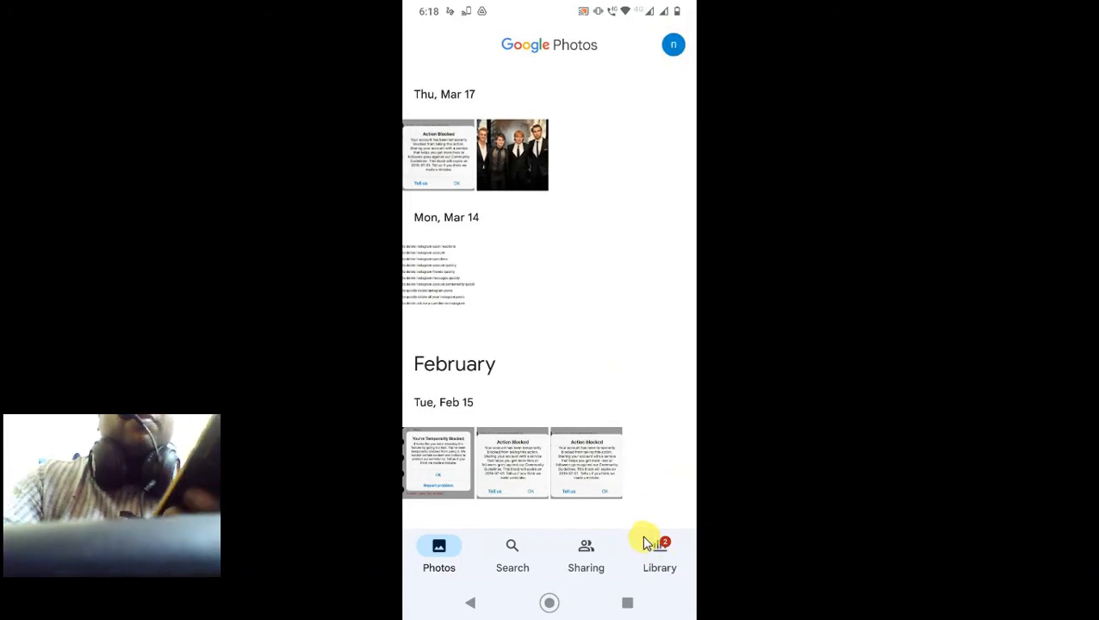
Step: Switch to Library and scroll through Favorites, Utilities, Archive, Trash and device albums
left_click(660, 556)
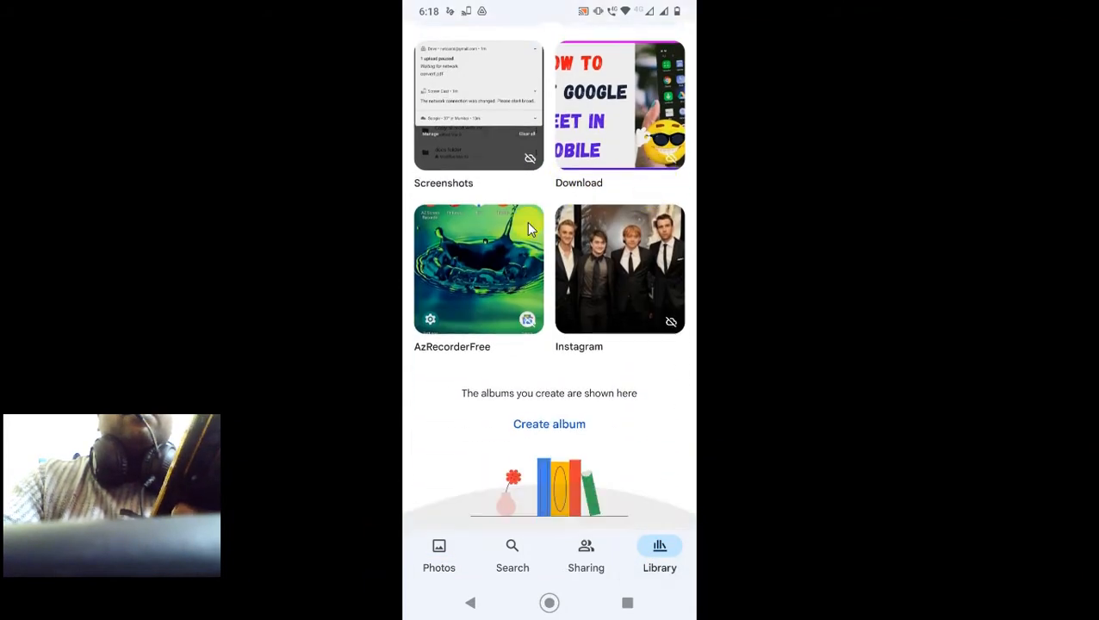
scroll("down", 3)
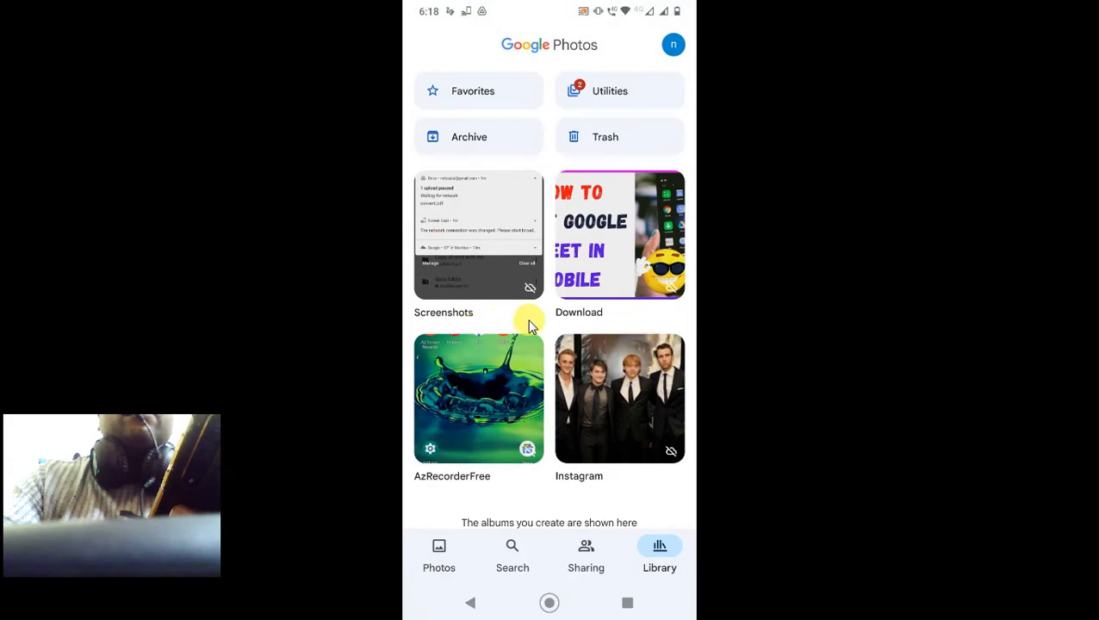
mouse_move(685, 401)
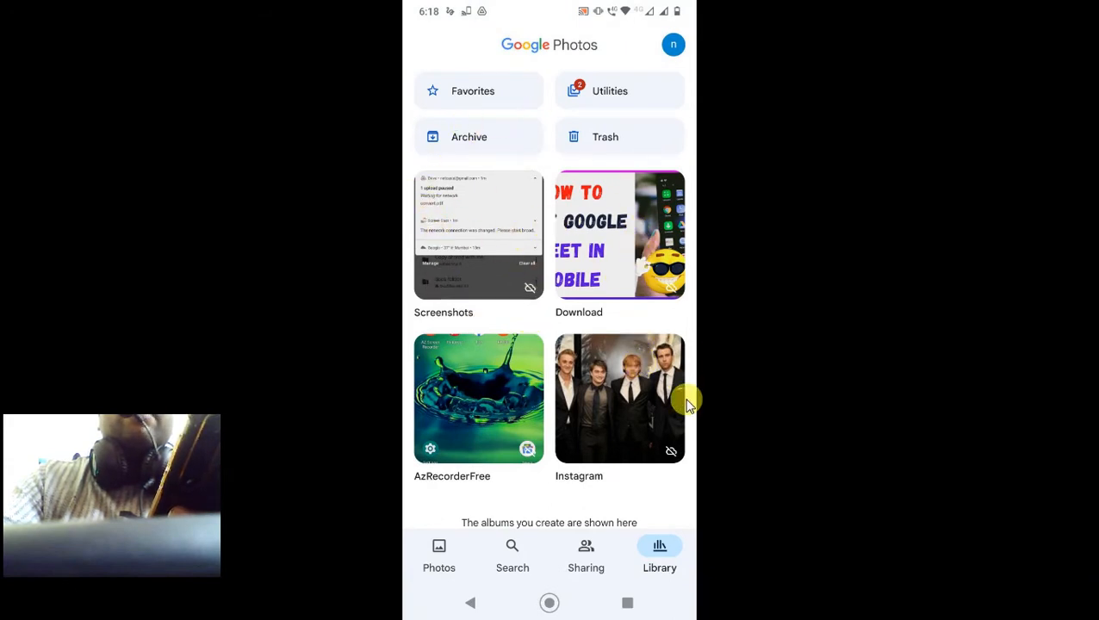
scroll("down", 3)
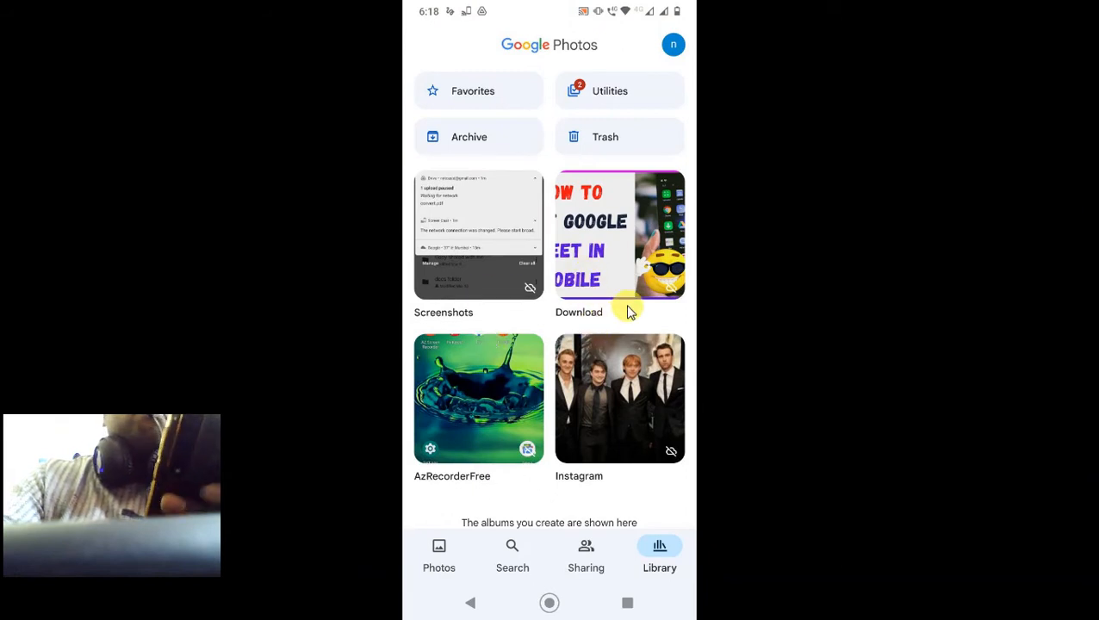
mouse_move(607, 409)
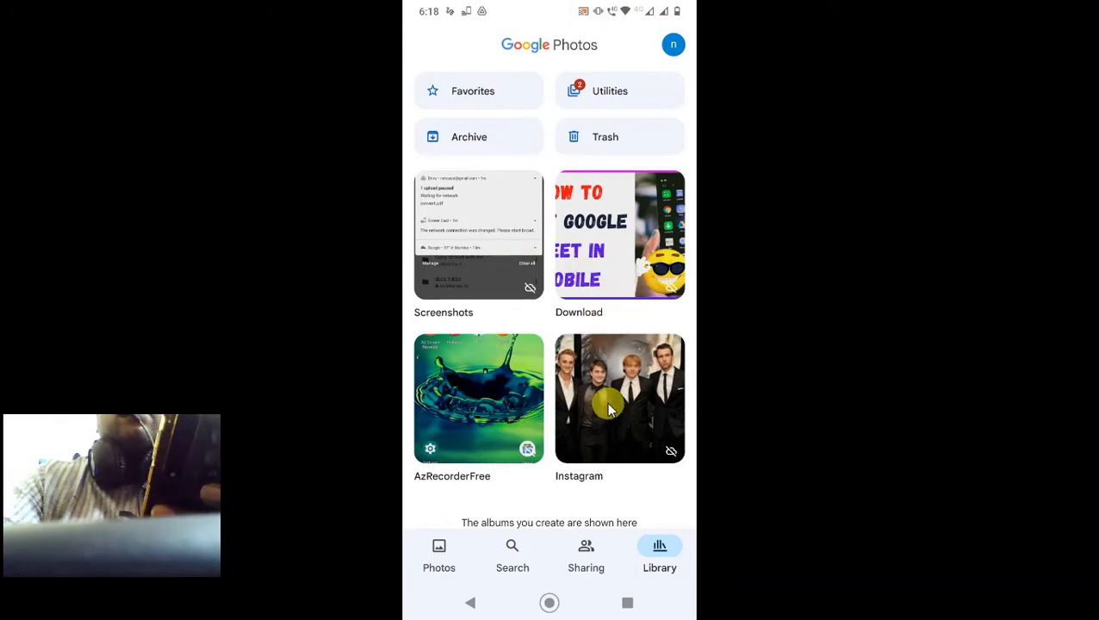
scroll("down", 3)
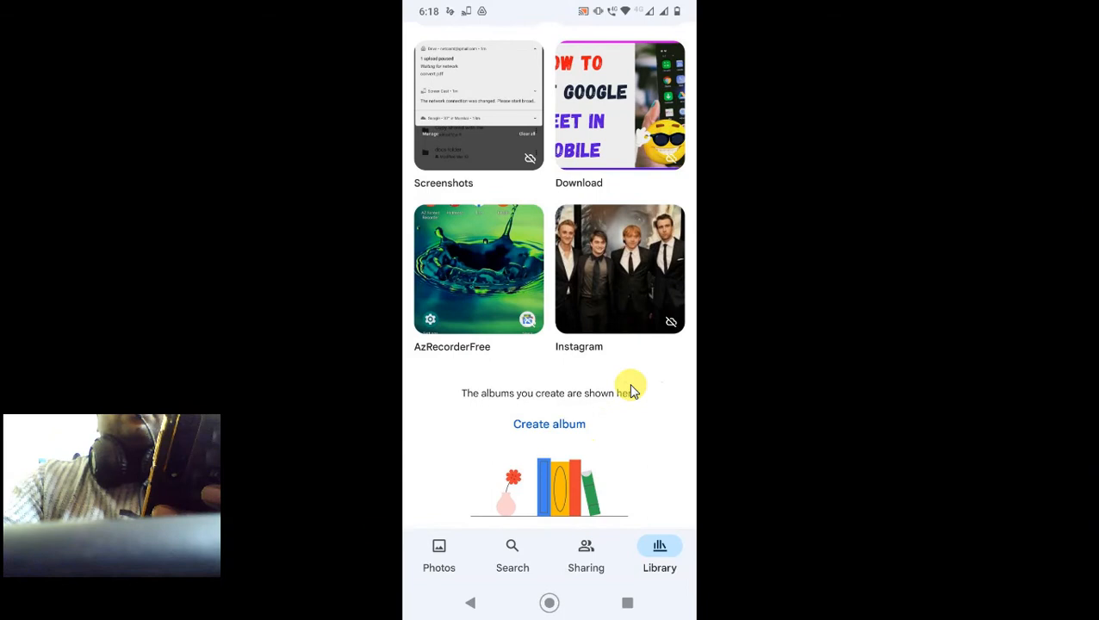
mouse_move(559, 474)
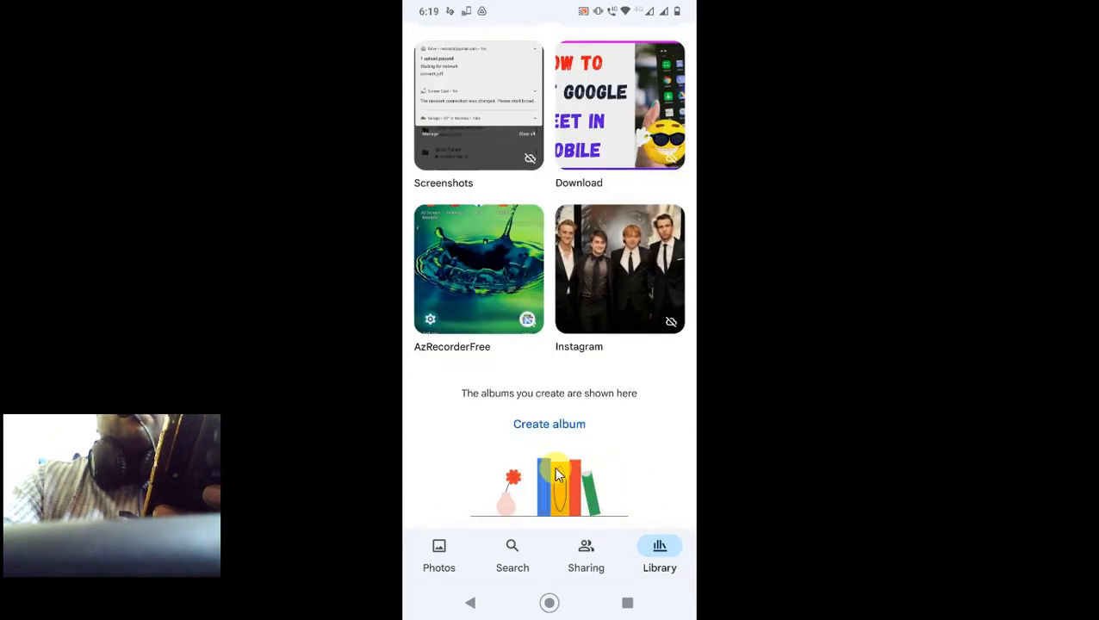
mouse_move(610, 426)
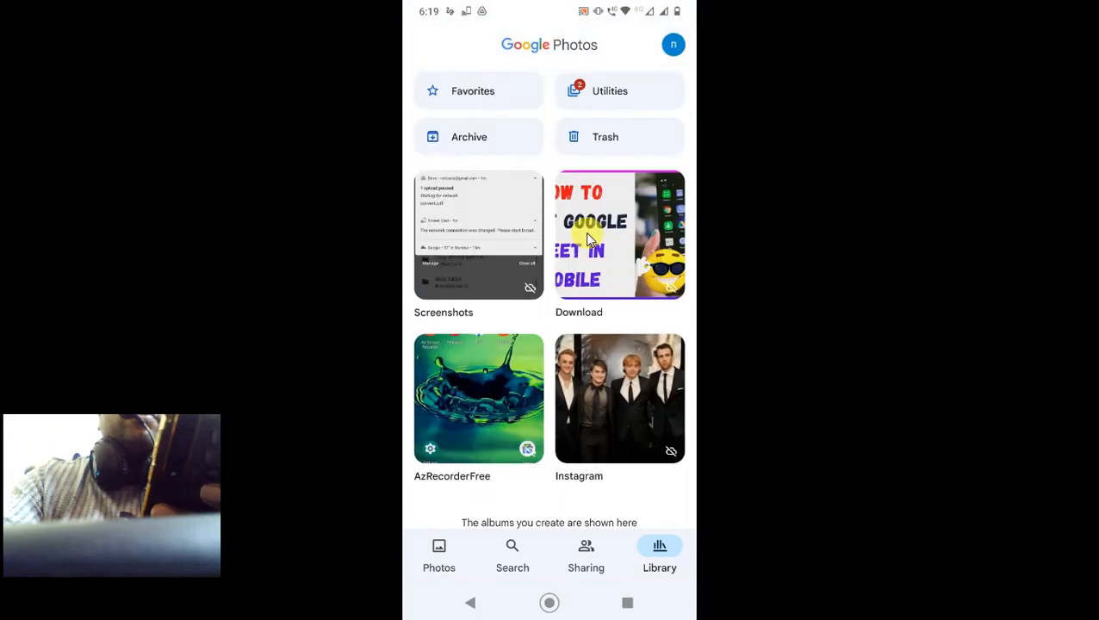
mouse_move(636, 271)
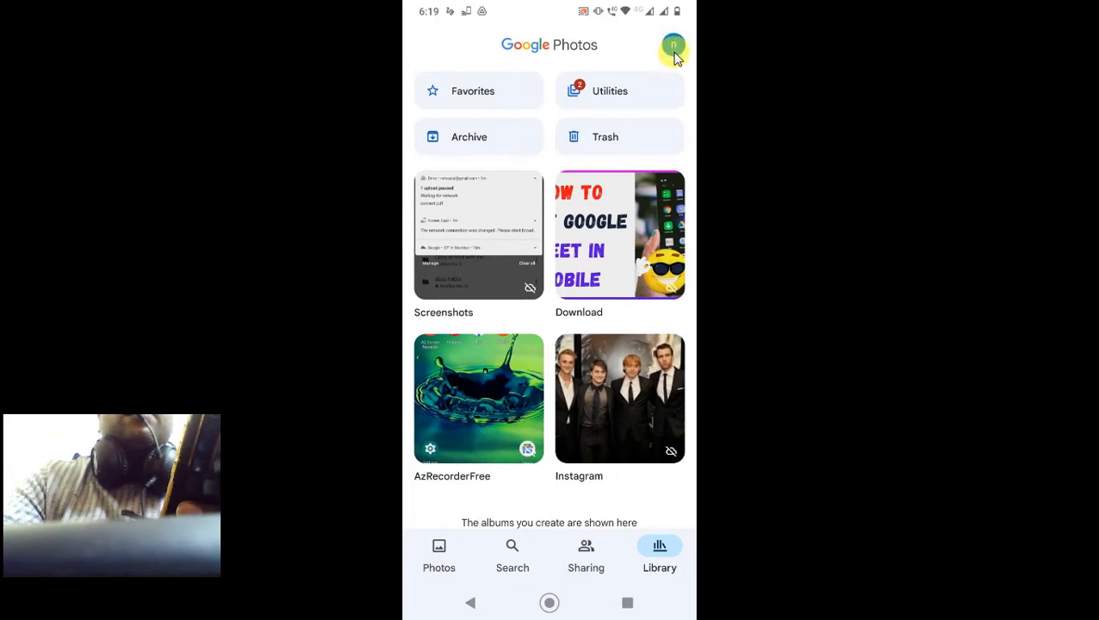
Step: Open Back up & sync via the profile avatar and Photos settings
left_click(675, 45)
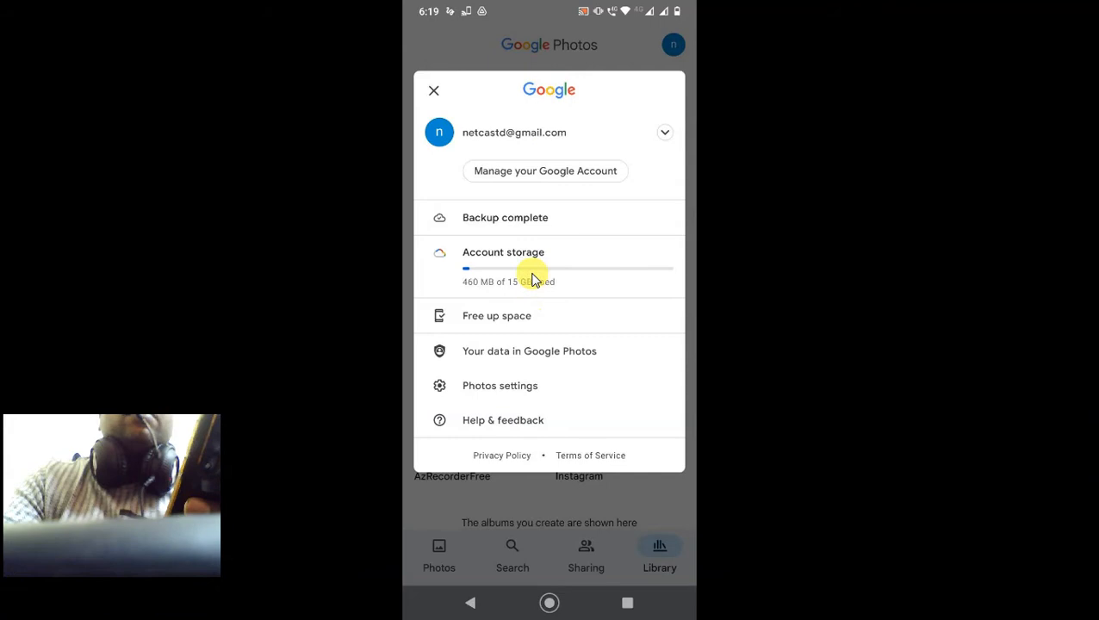
mouse_move(494, 390)
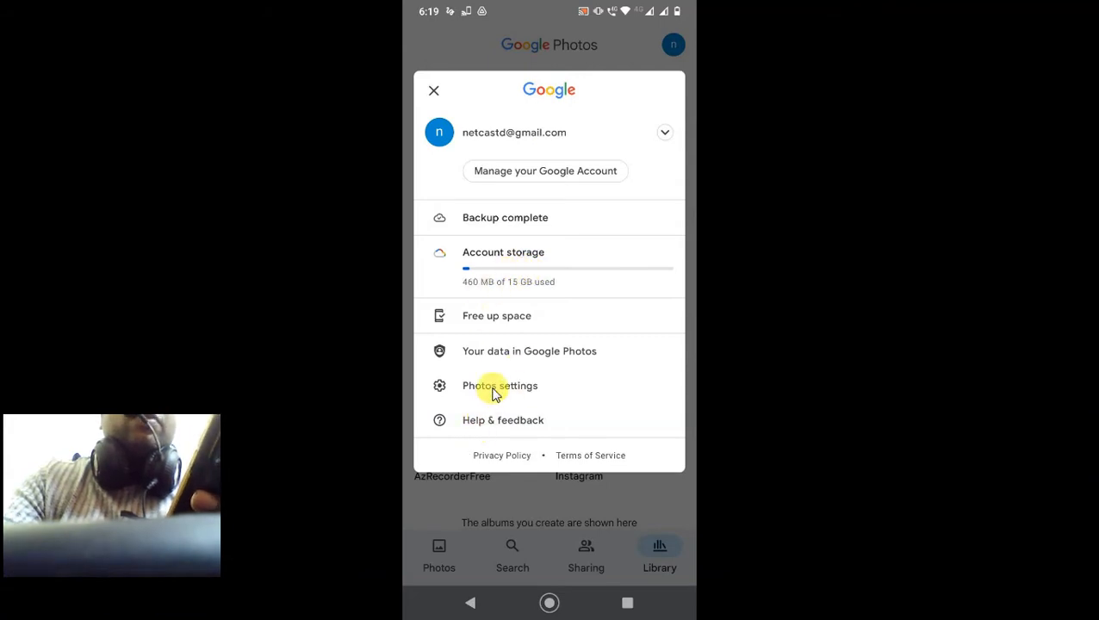
left_click(500, 386)
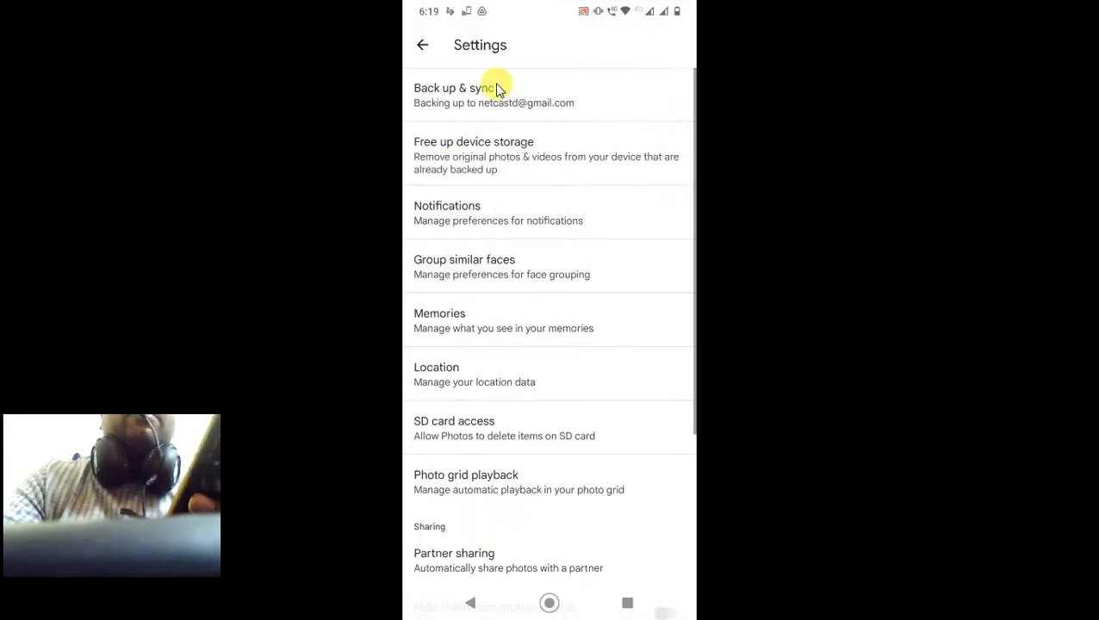
left_click(459, 87)
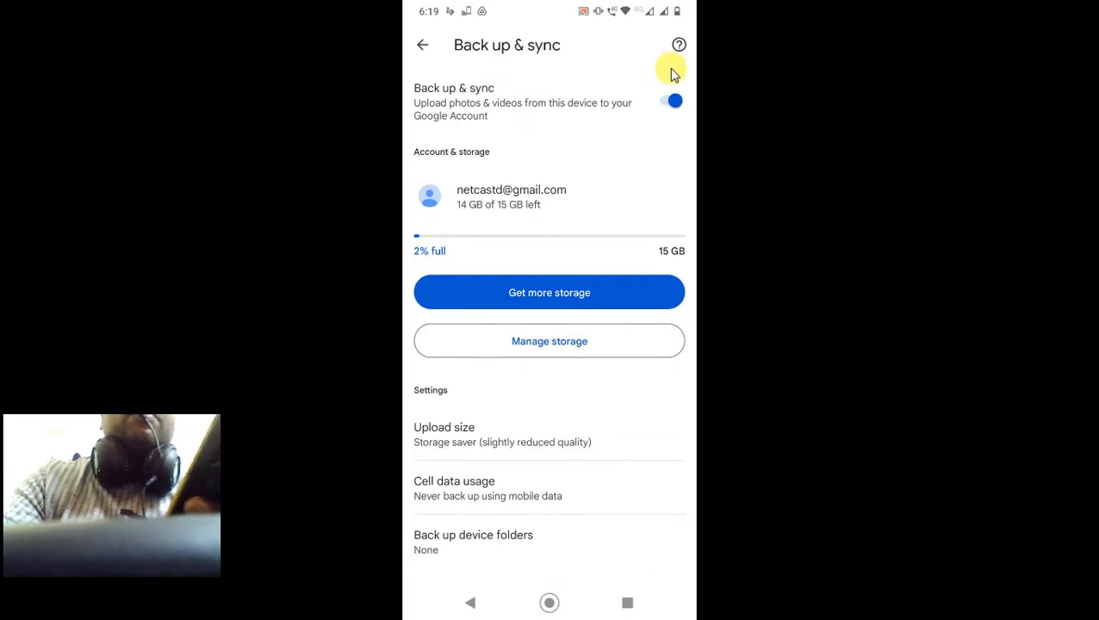
mouse_move(448, 93)
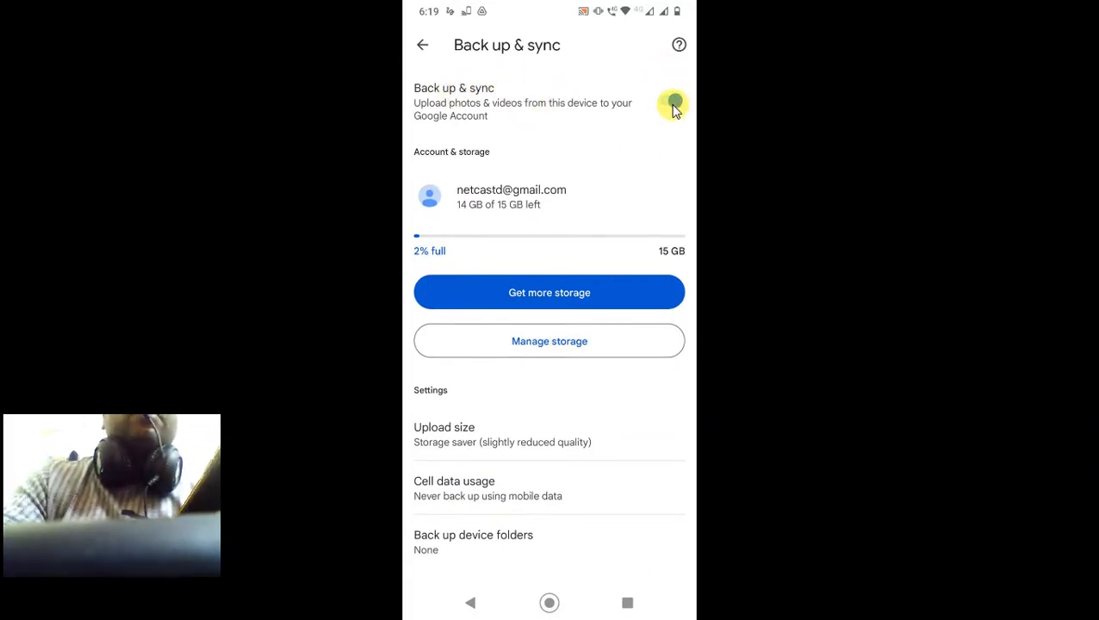
left_click(672, 100)
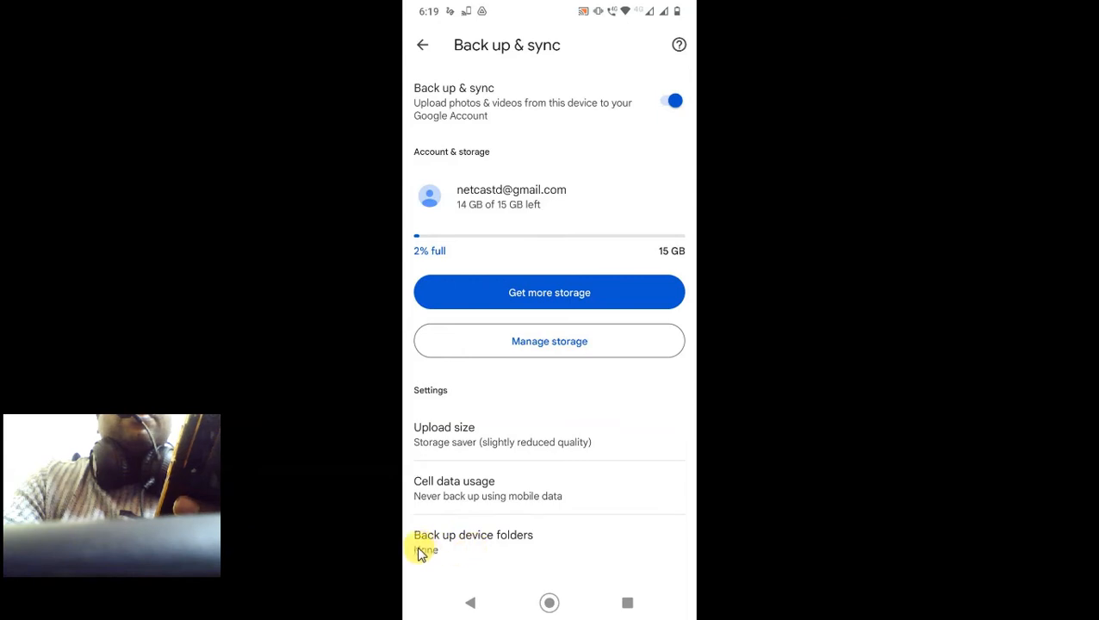
mouse_move(480, 542)
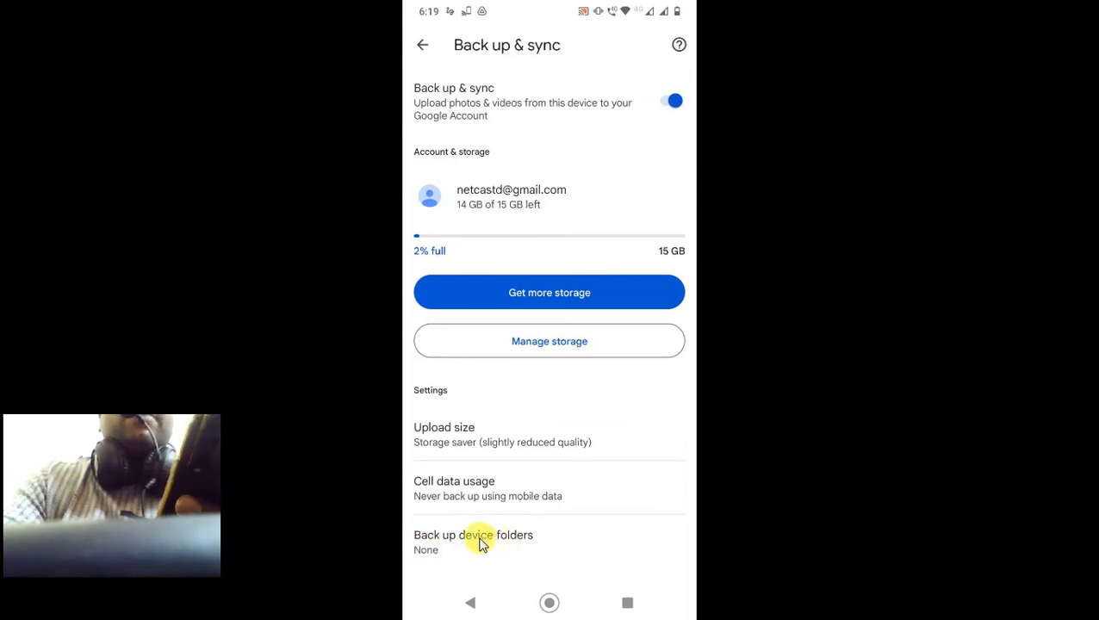
Step: Under Back up device folders, switch Download backup on, leaving AzRecorderFree, Instagram and Screenshots off
left_click(473, 535)
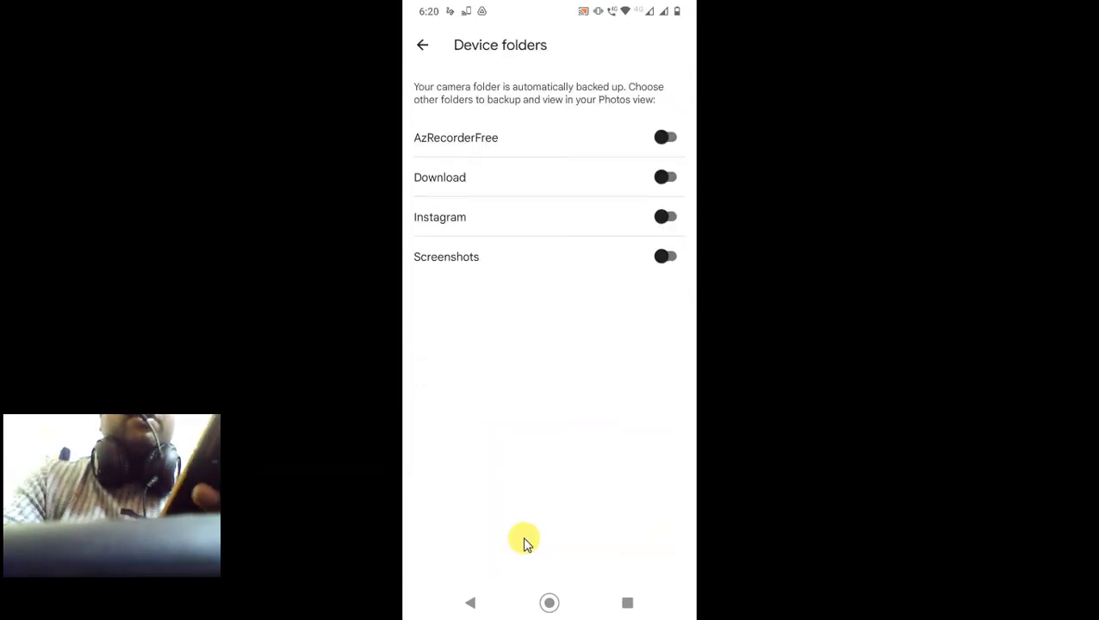
mouse_move(493, 450)
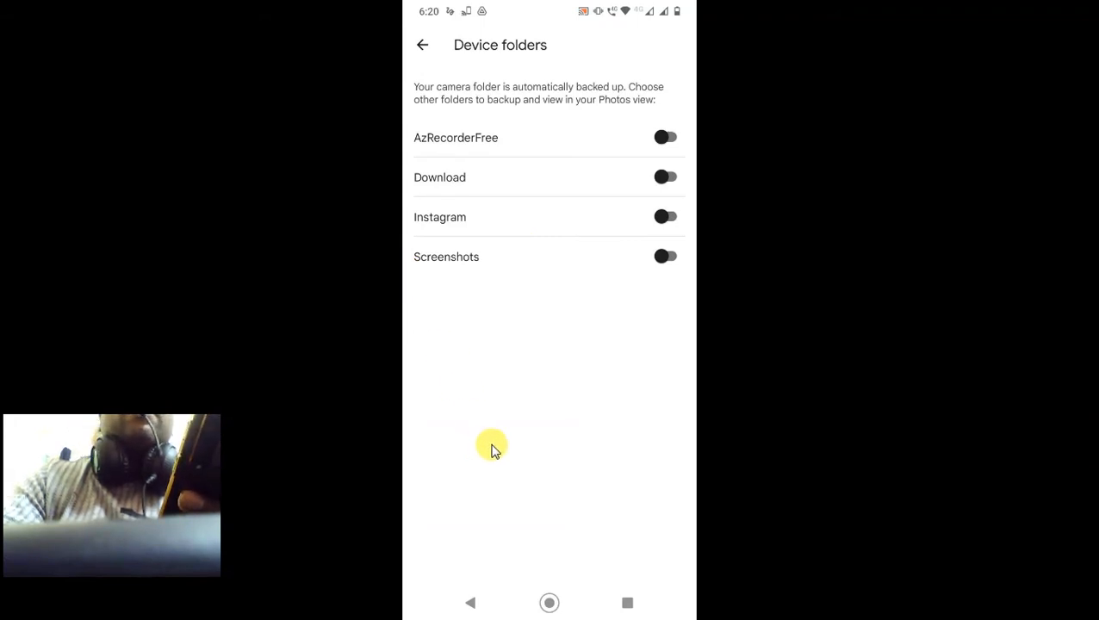
mouse_move(623, 247)
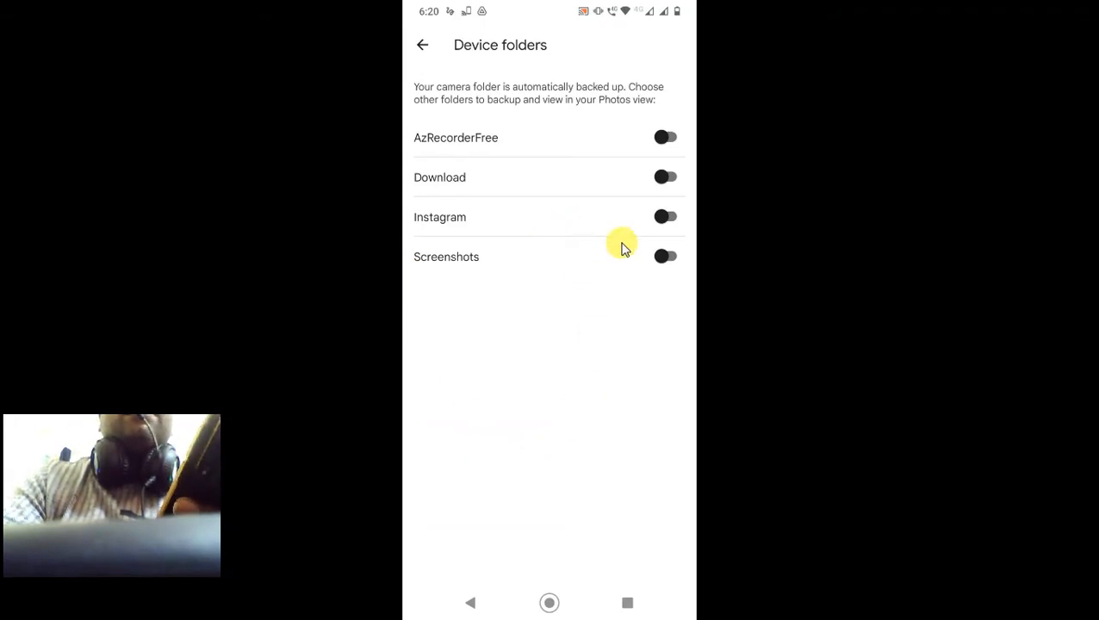
mouse_move(629, 286)
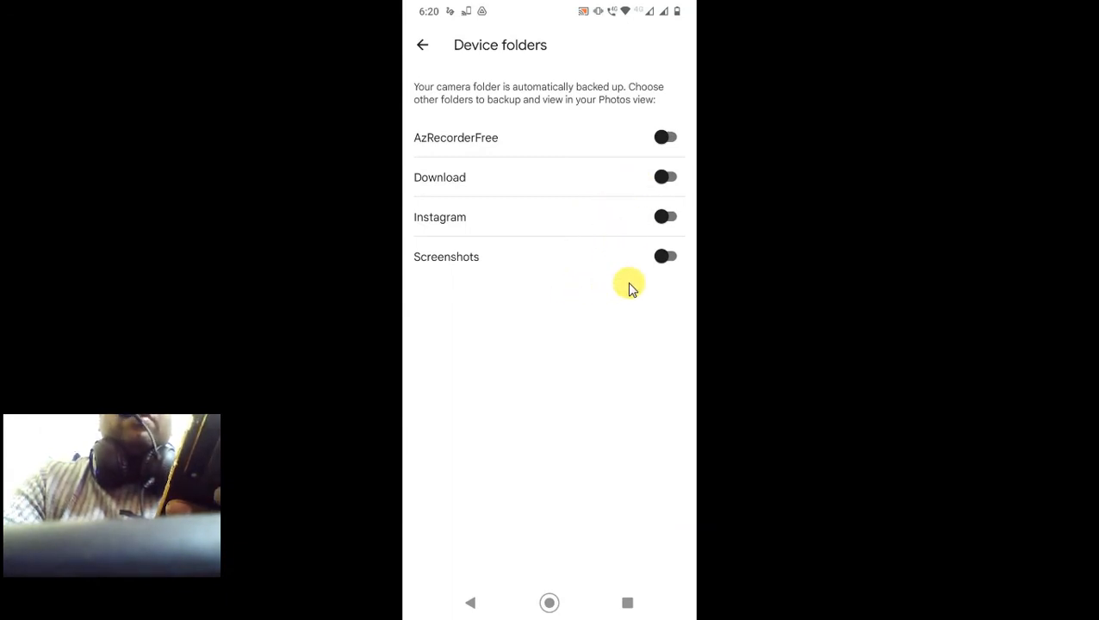
mouse_move(696, 166)
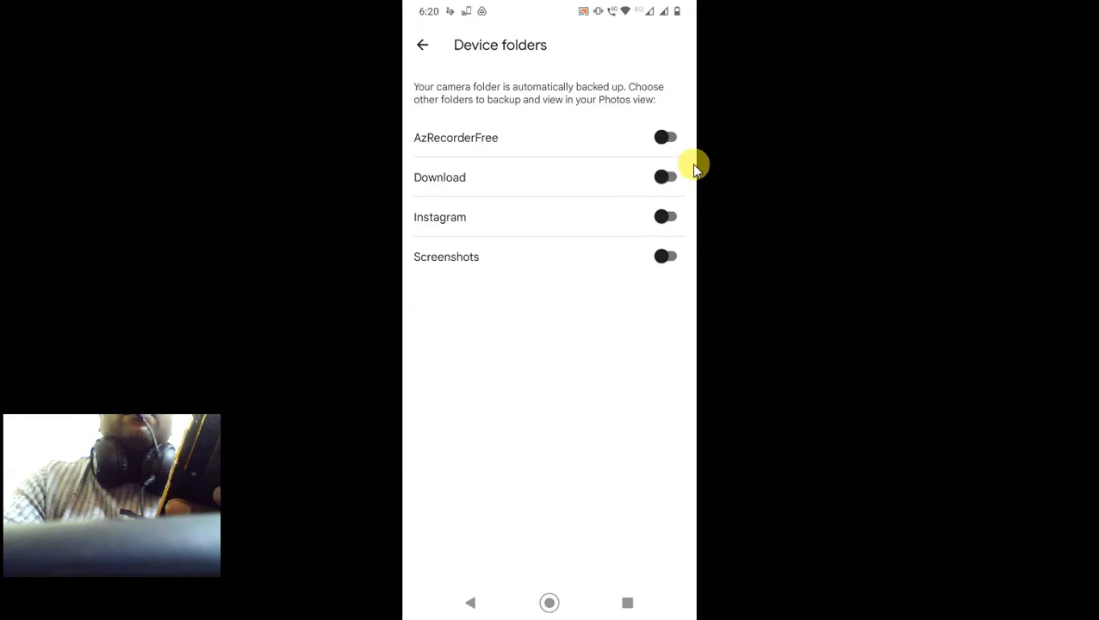
mouse_move(665, 178)
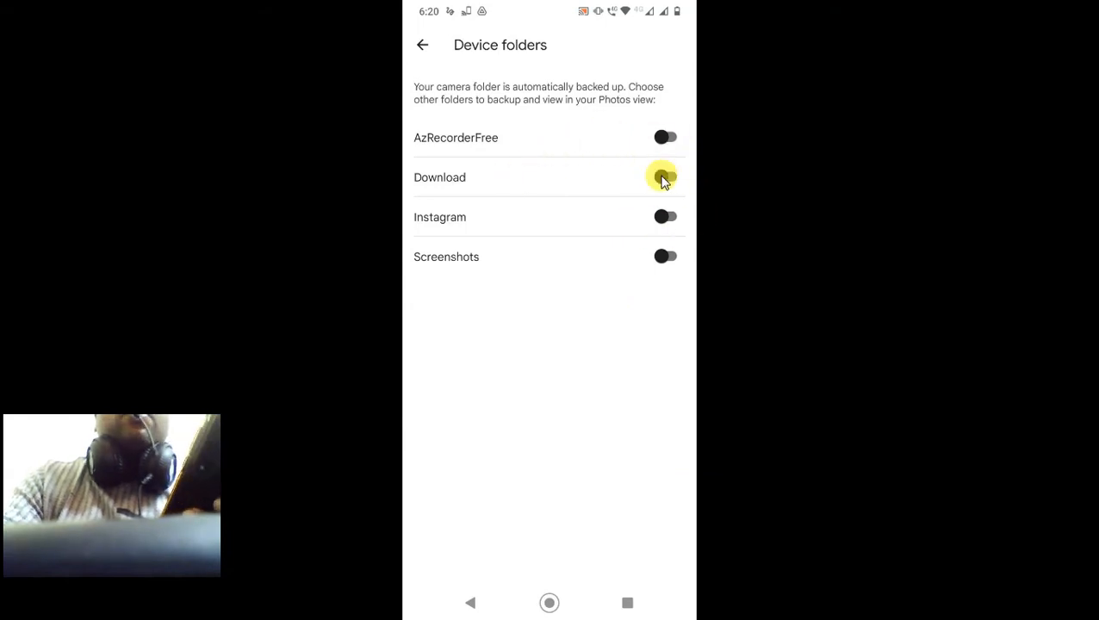
left_click(666, 177)
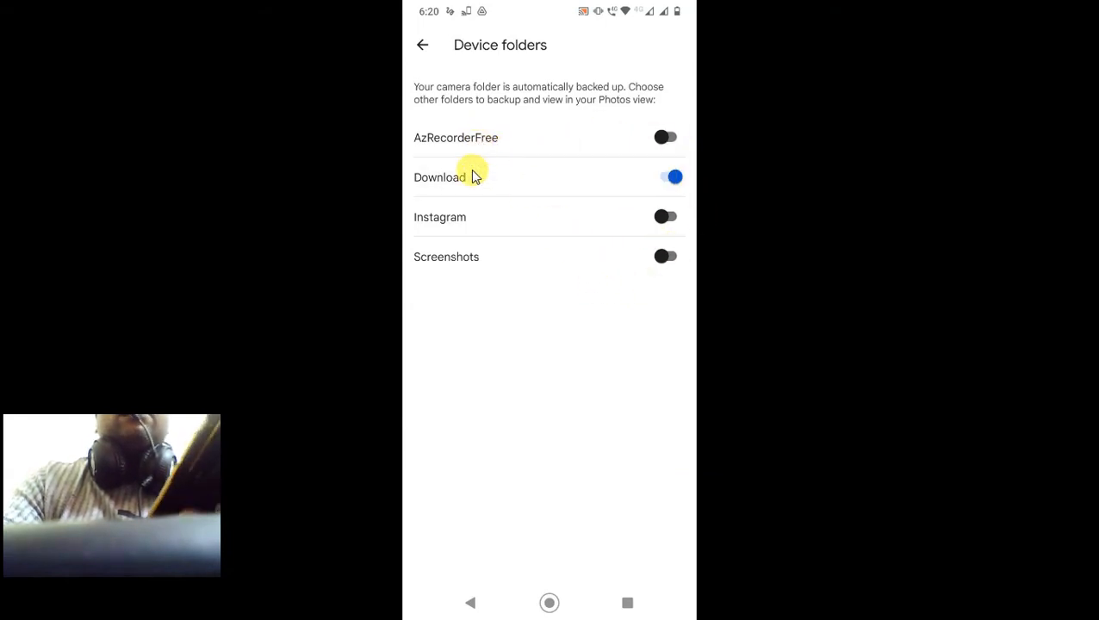
mouse_move(487, 190)
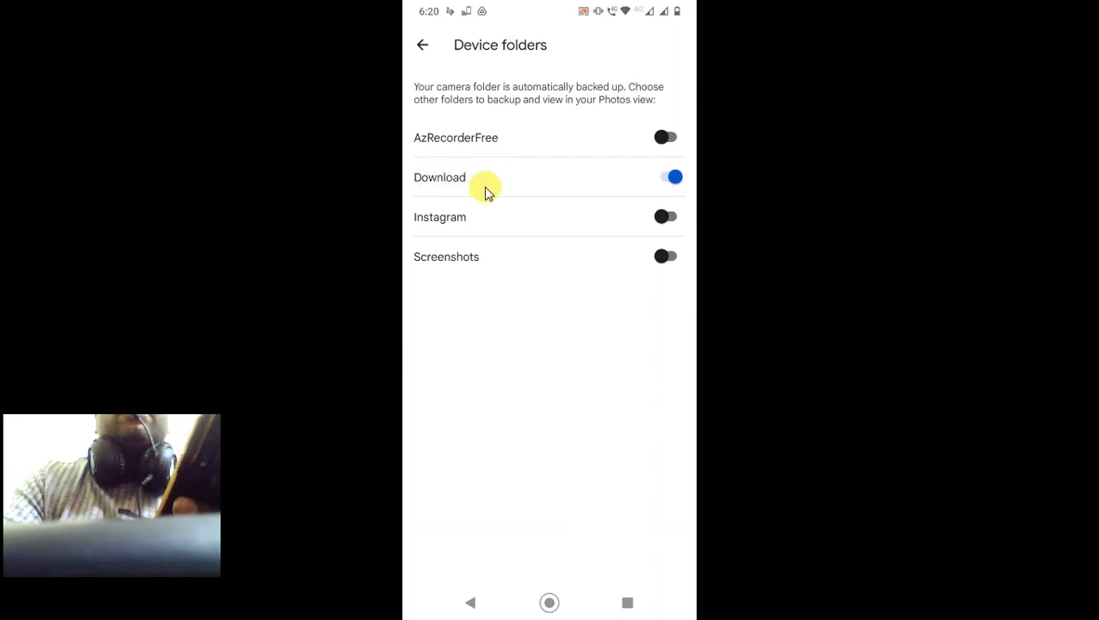
mouse_move(448, 182)
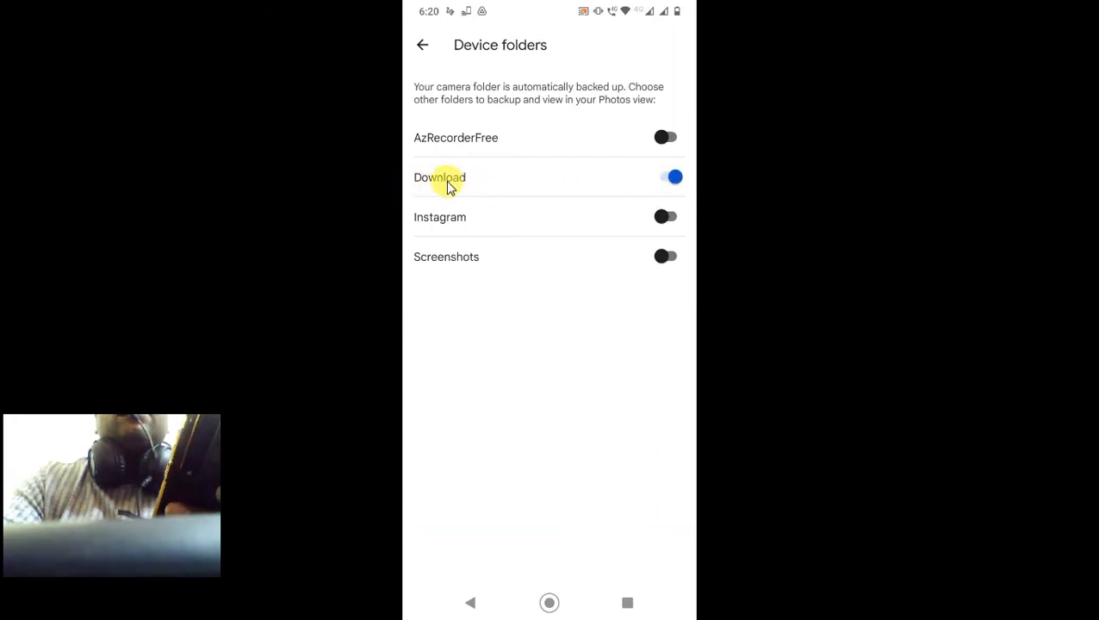
mouse_move(481, 182)
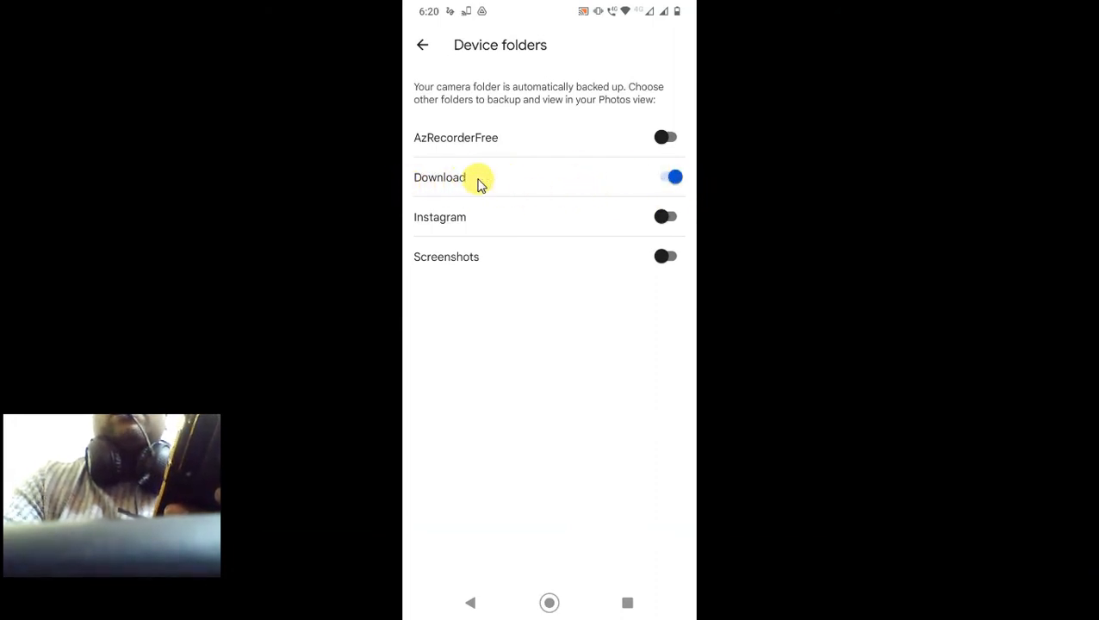
left_click(672, 177)
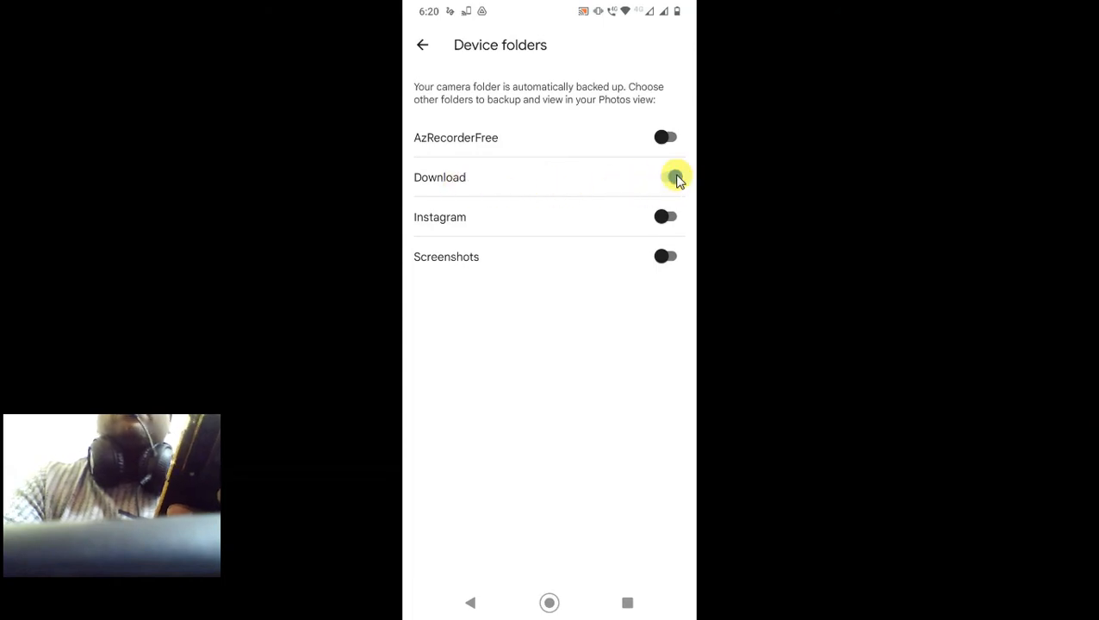
left_click(666, 176)
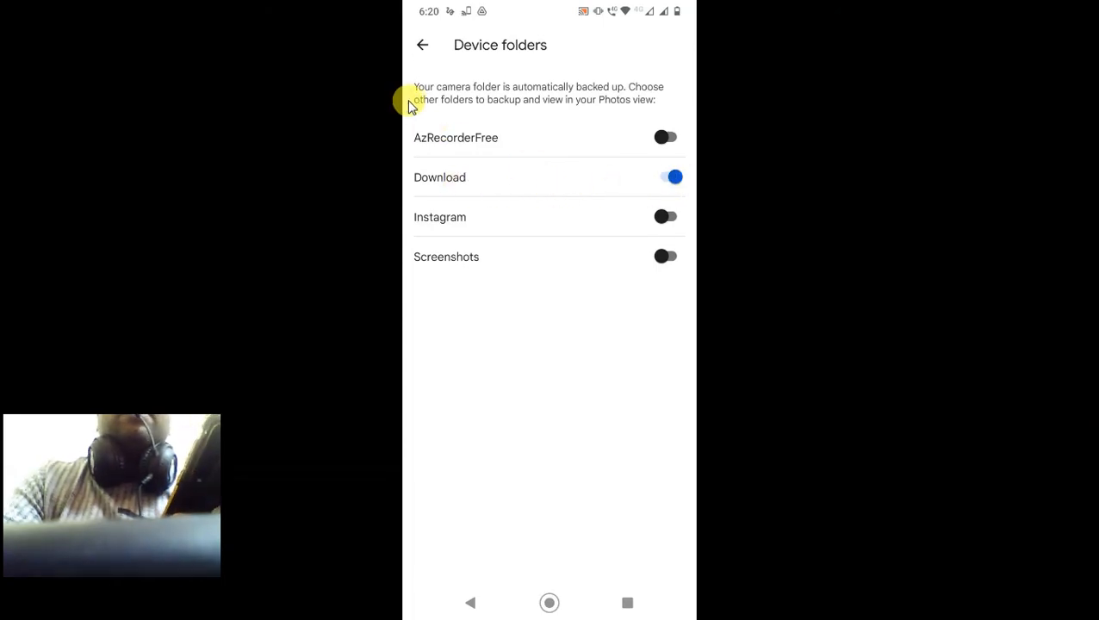
Step: Return to Library and open the Download folder to confirm Back up & sync is on
left_click(422, 45)
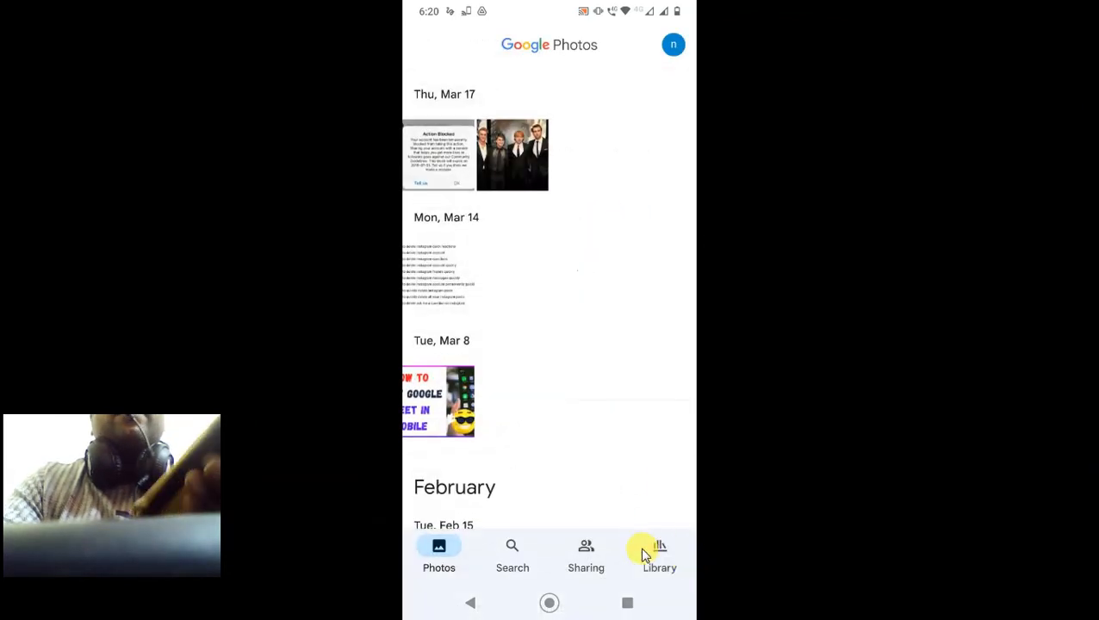
left_click(659, 555)
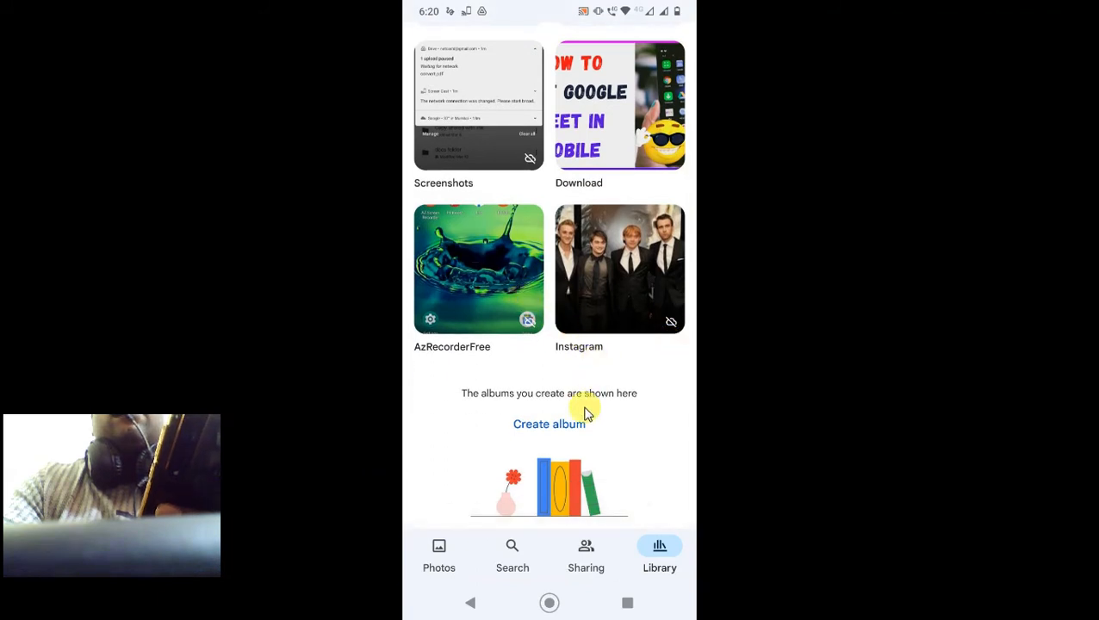
scroll("down", 3)
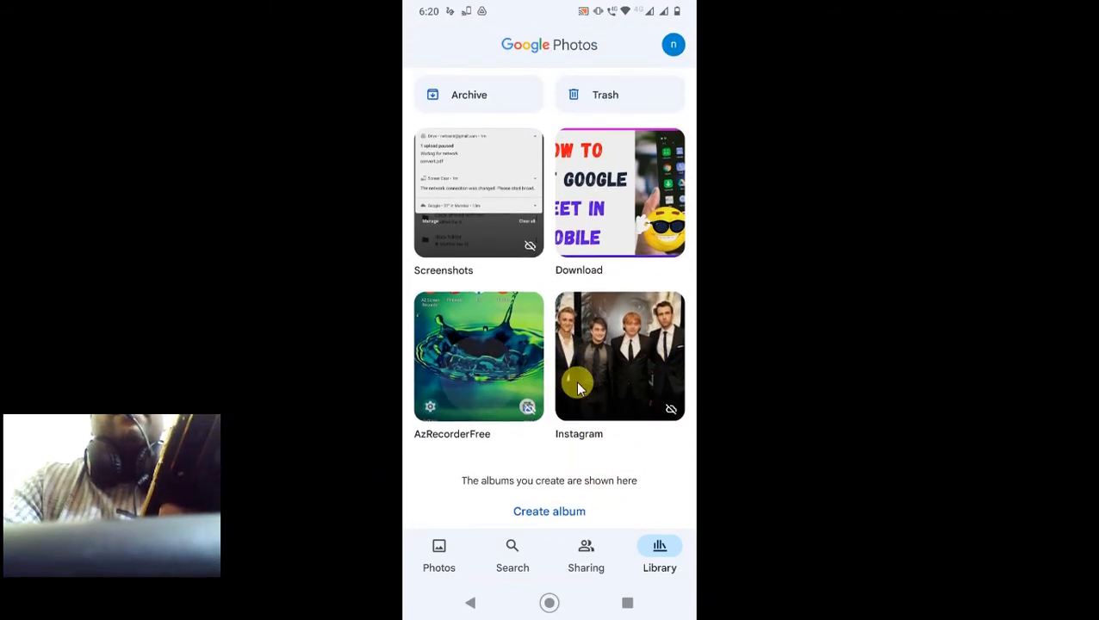
scroll("up", 3)
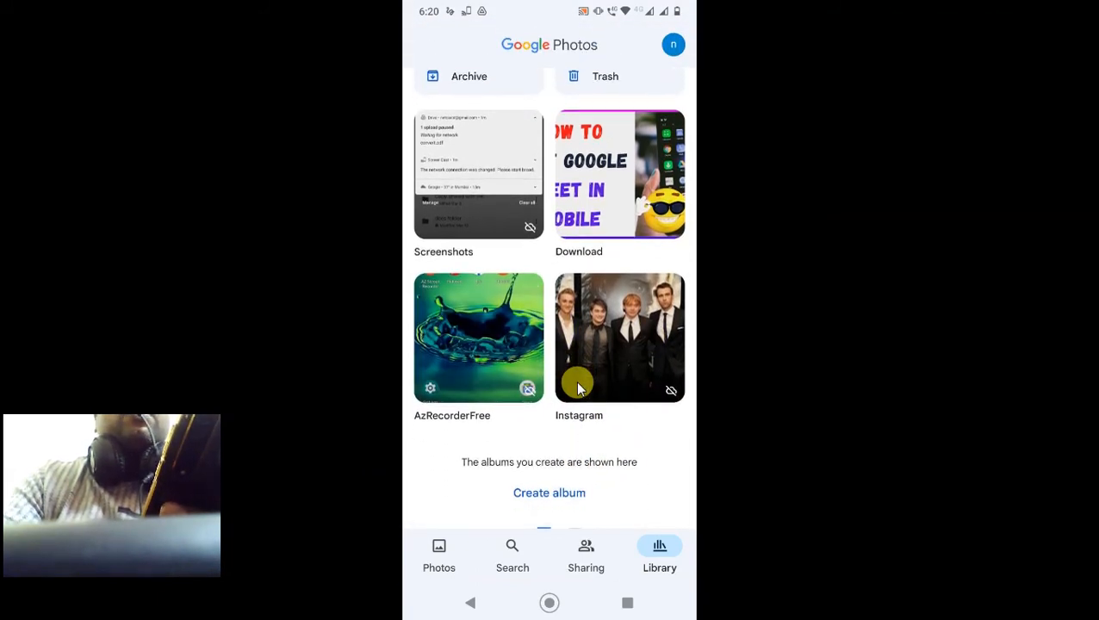
scroll("up", 3)
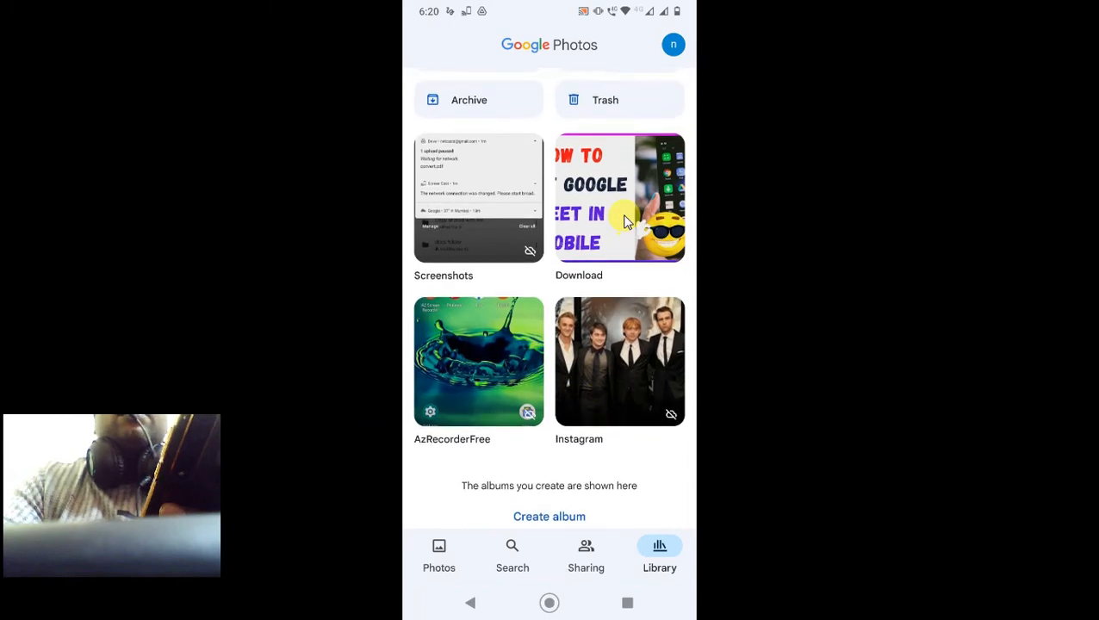
left_click(619, 199)
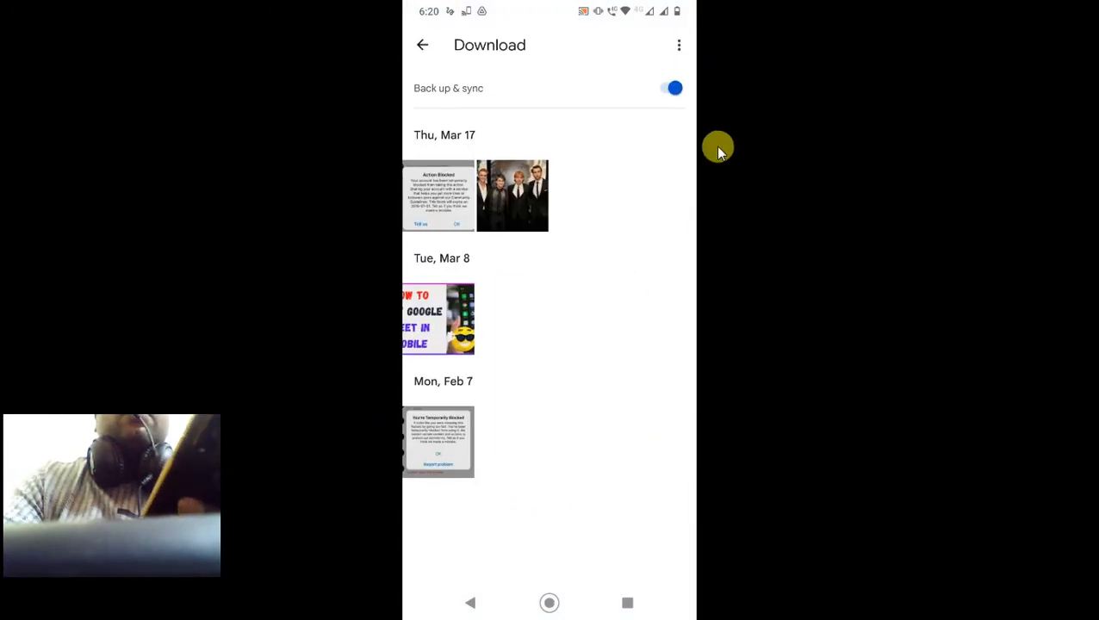
mouse_move(640, 108)
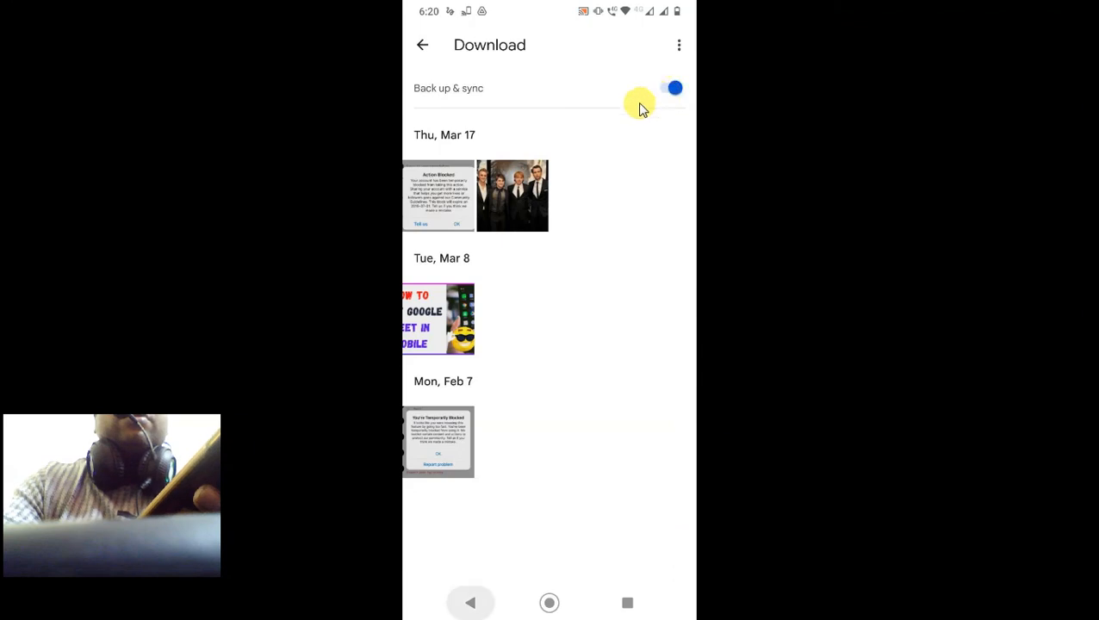
Step: Check the Instagram folder isn't backed up, then go to the home screen
left_click(422, 44)
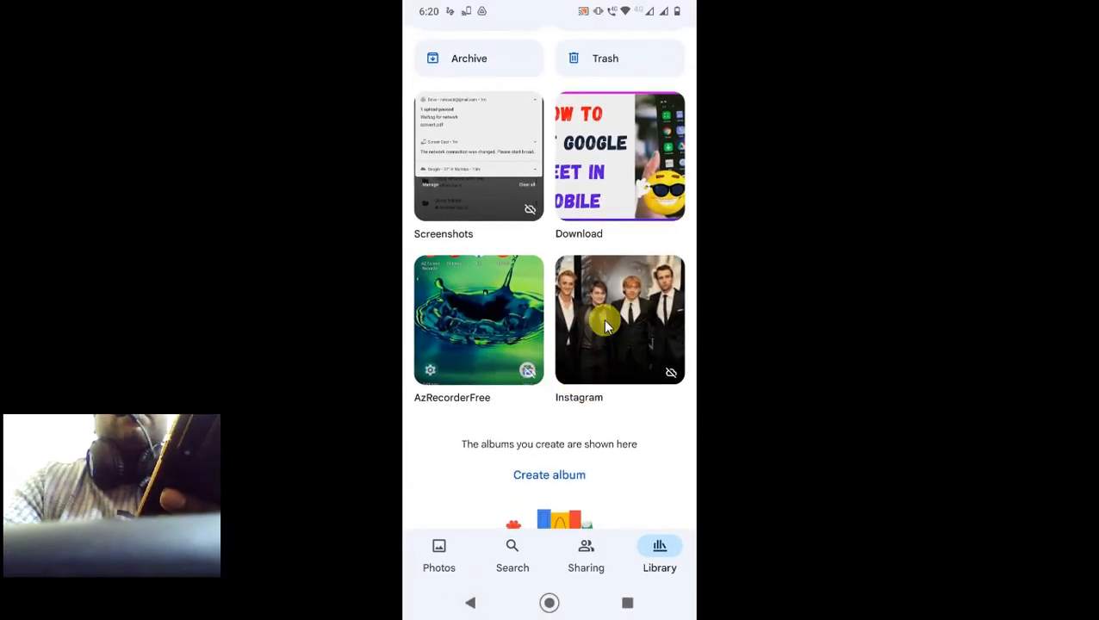
left_click(620, 319)
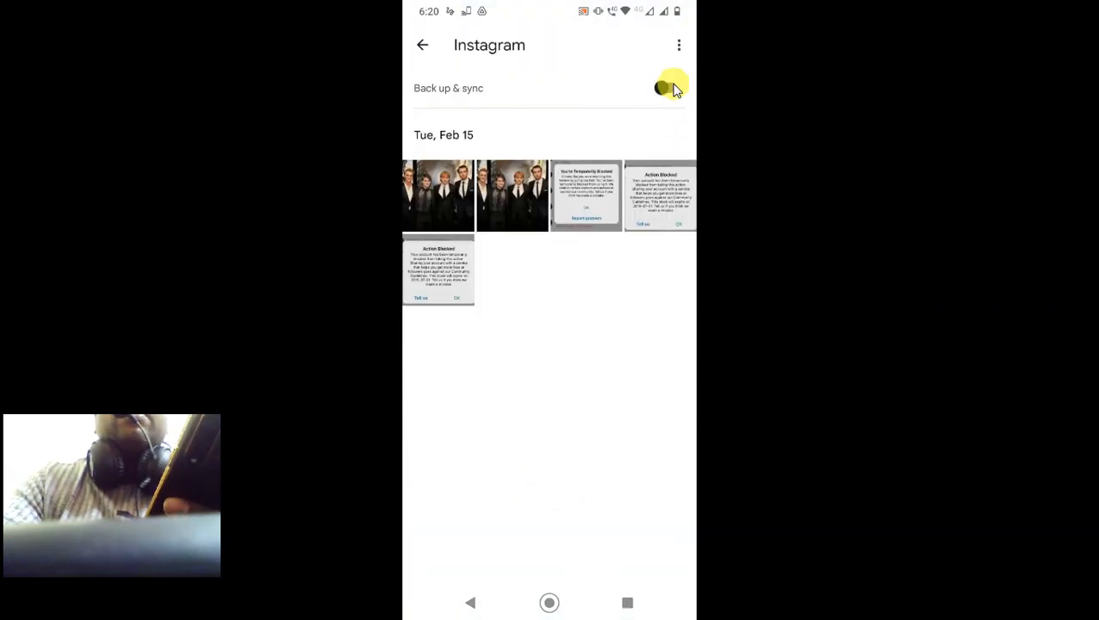
left_click(666, 87)
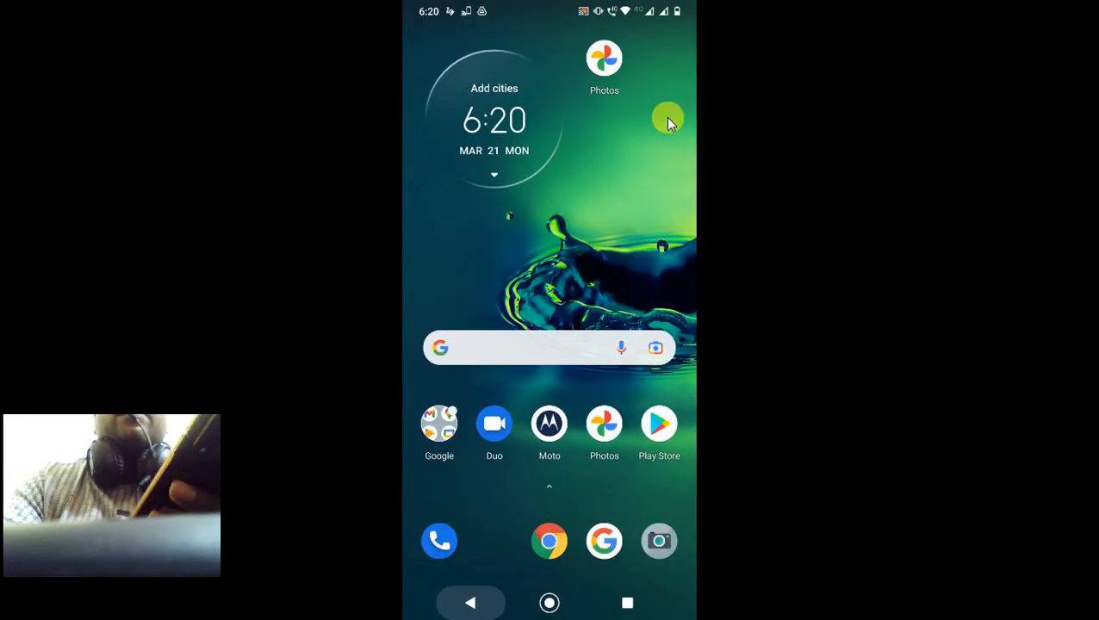
mouse_move(659, 222)
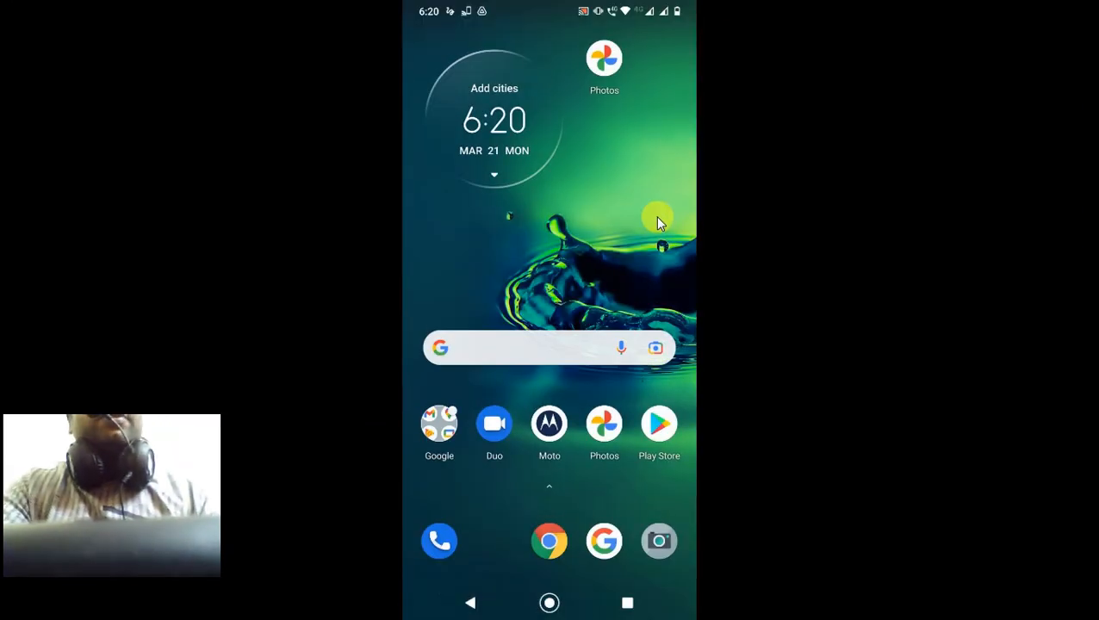